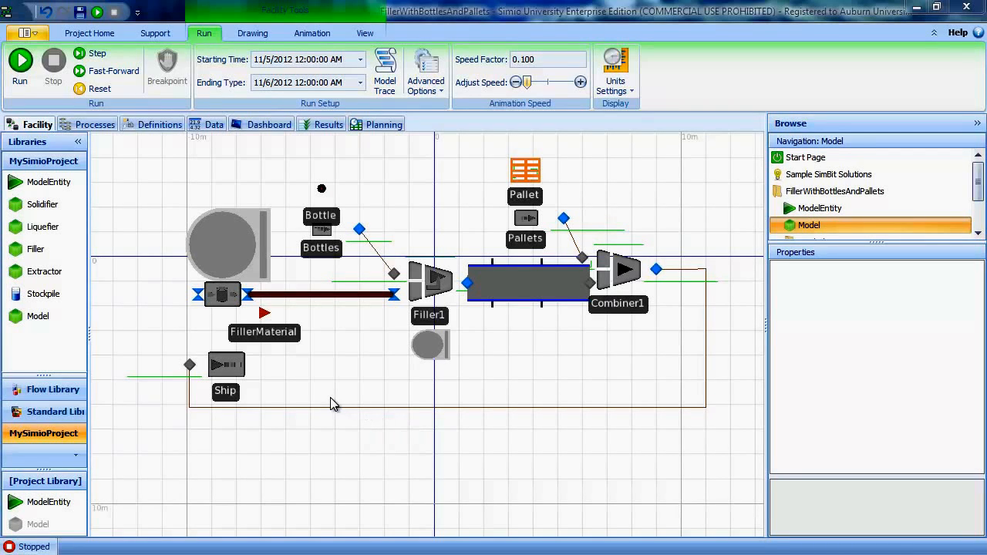
mouse_move(46, 389)
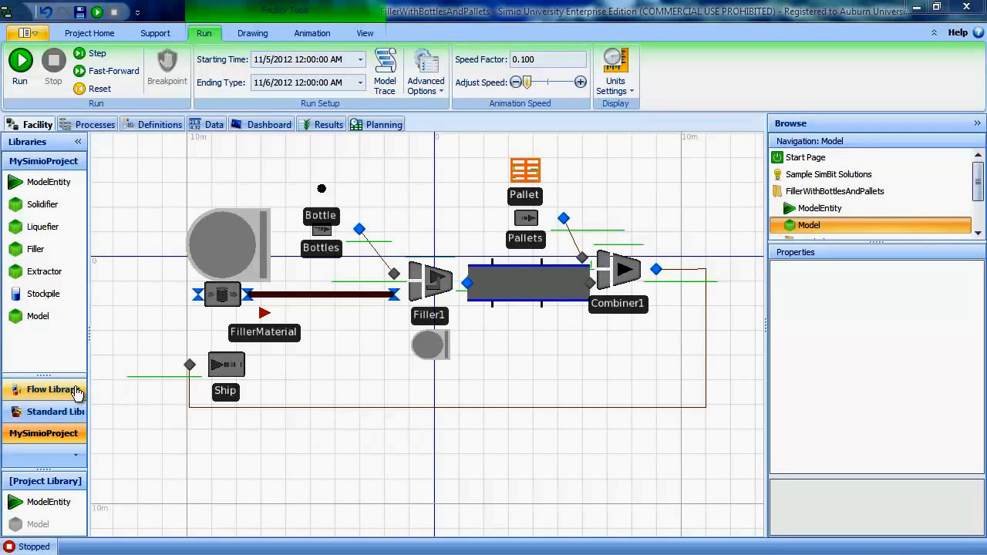
Step: Browse the Flow library, then run the model to watch bottles fill and convey
click(44, 390)
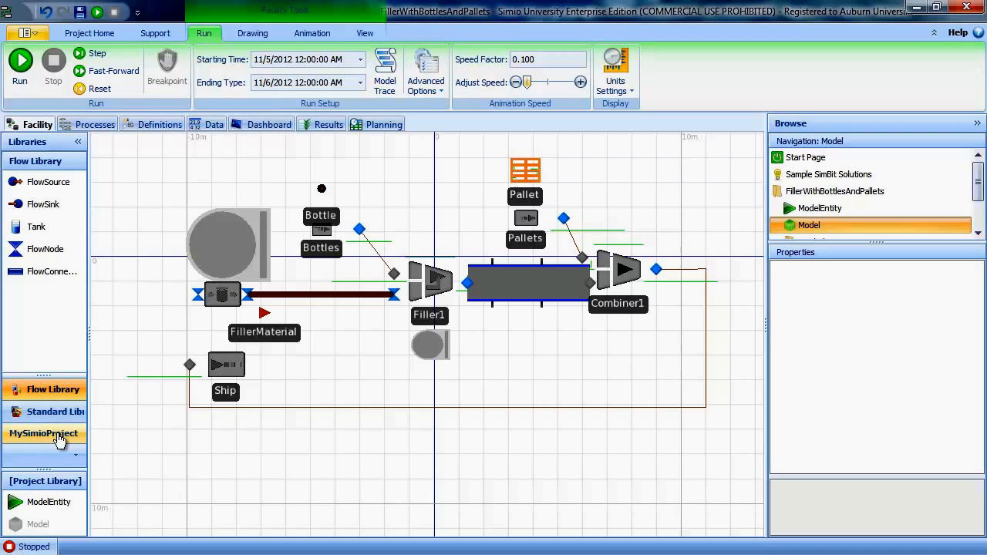
click(44, 434)
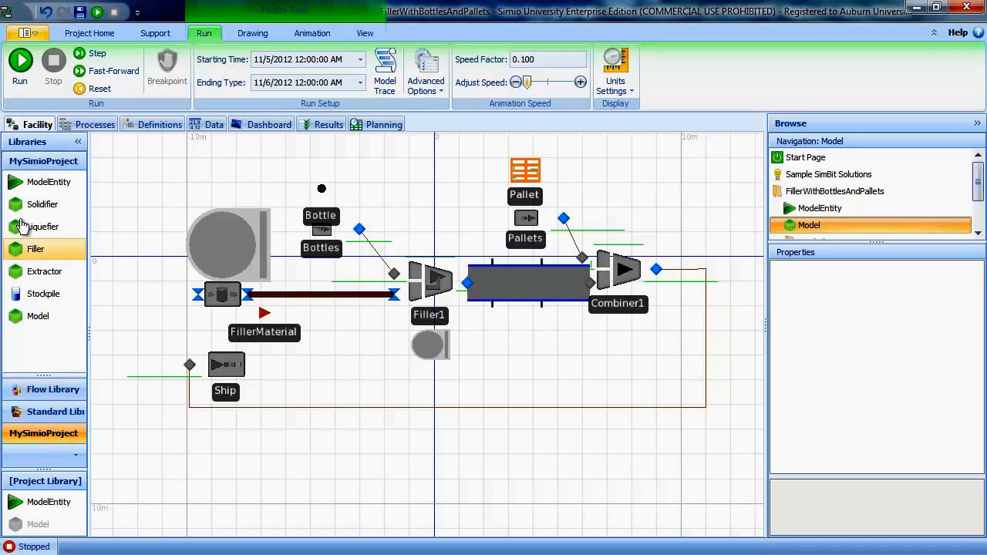
mouse_move(43, 293)
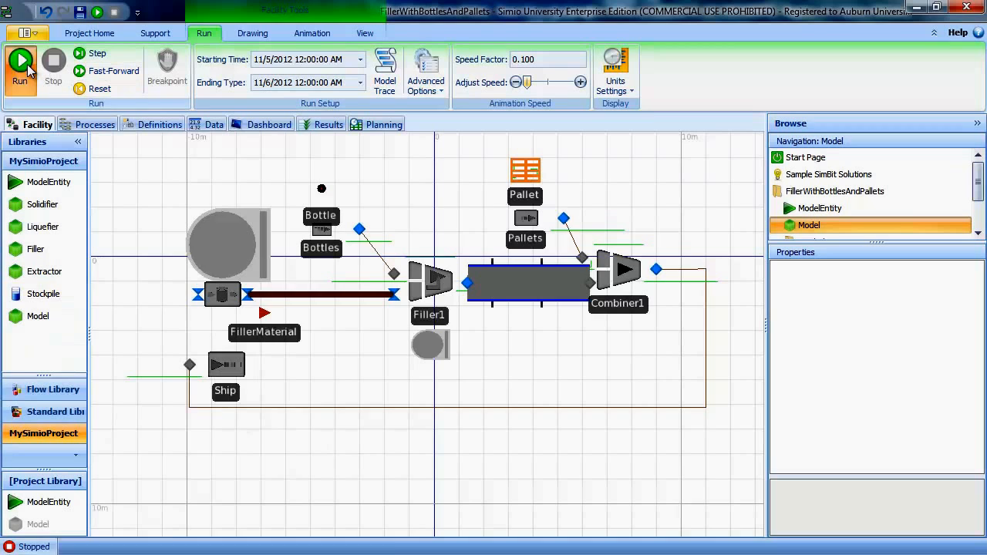
click(20, 68)
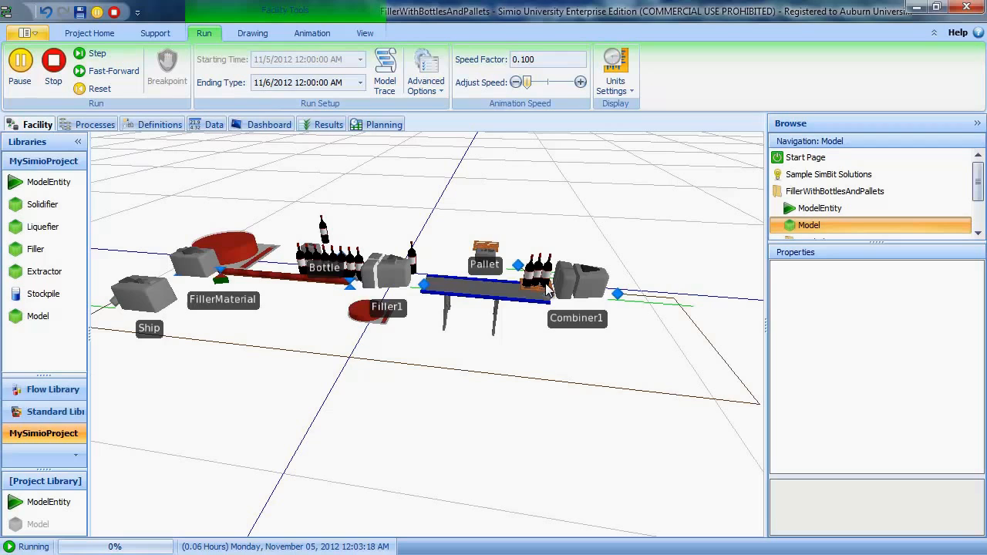
mouse_move(652, 428)
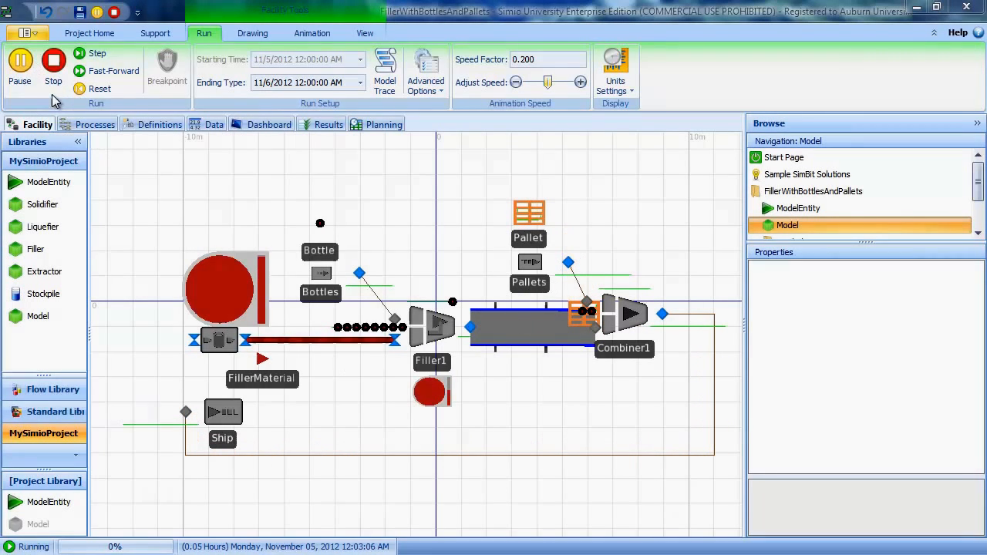
Step: Stop the run and select RawMaterialTank's Initial Contents property
click(53, 65)
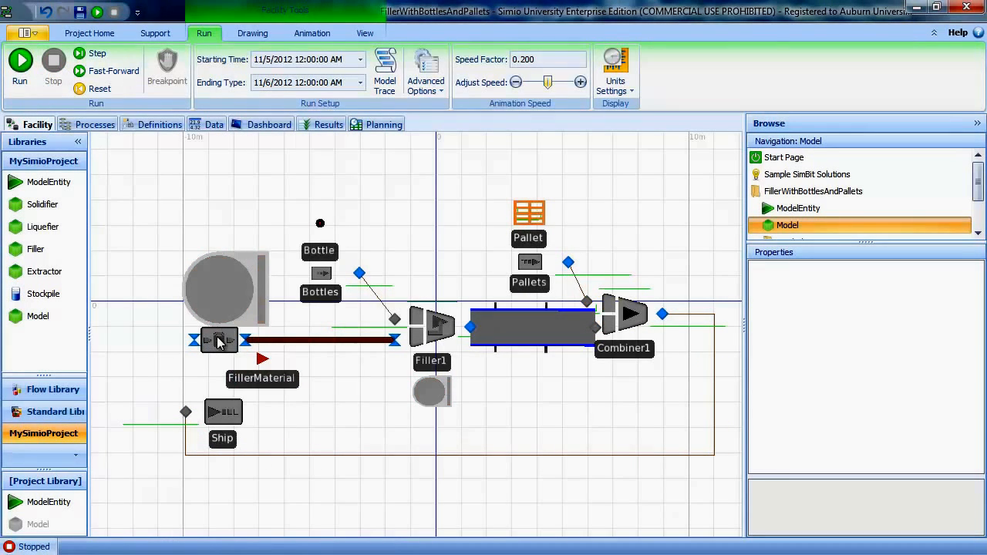
click(220, 340)
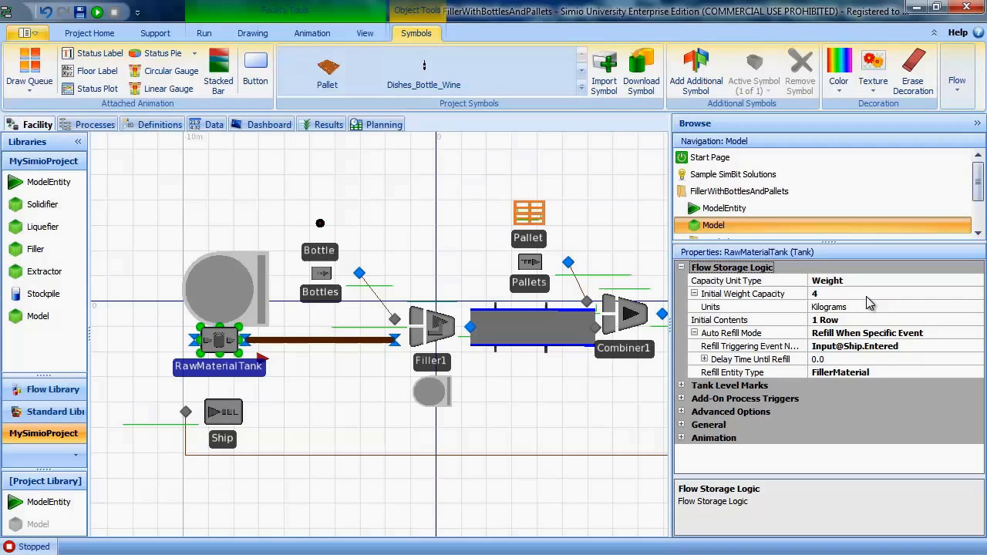
mouse_move(868, 314)
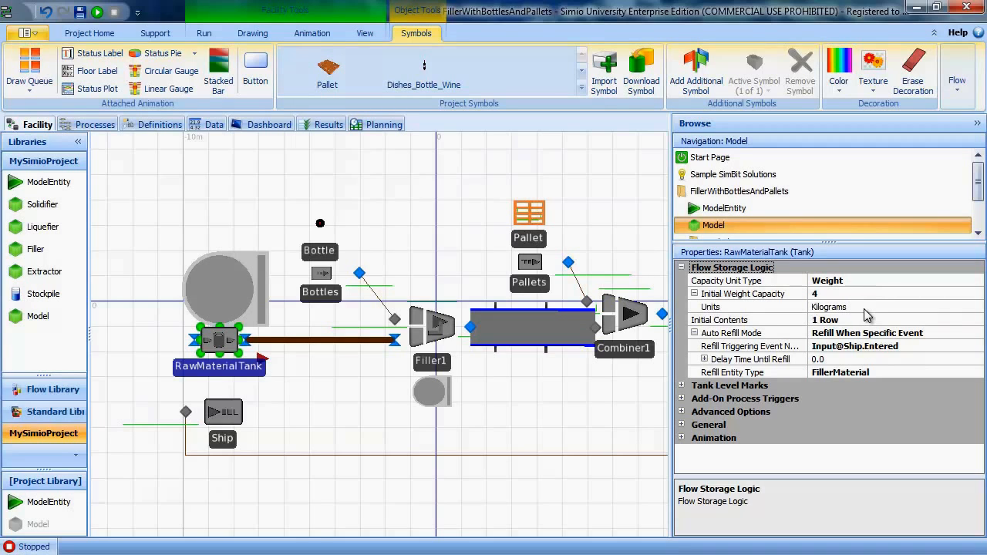
click(720, 319)
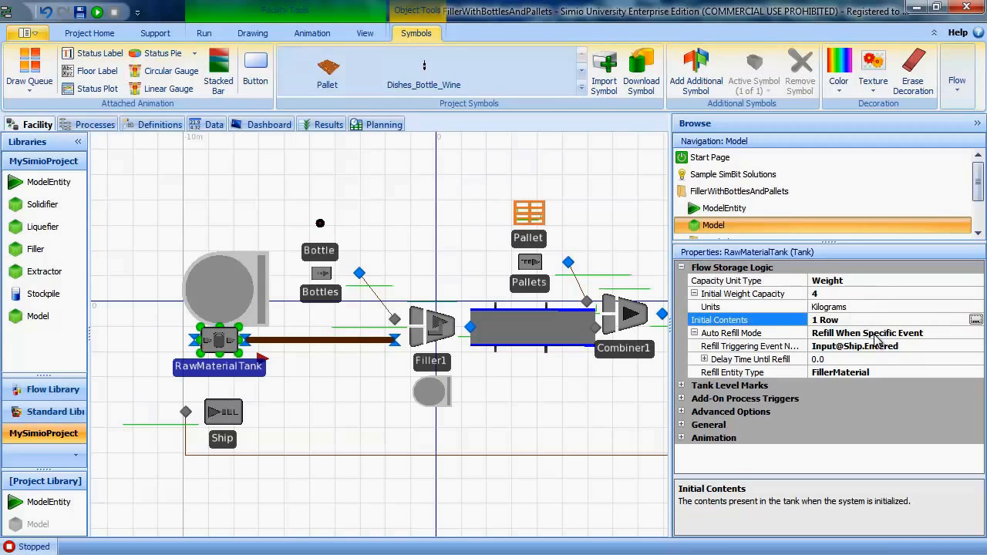
Step: Confirm the tank starts with 4 kilograms of FillerMaterial, then close the editor
click(975, 319)
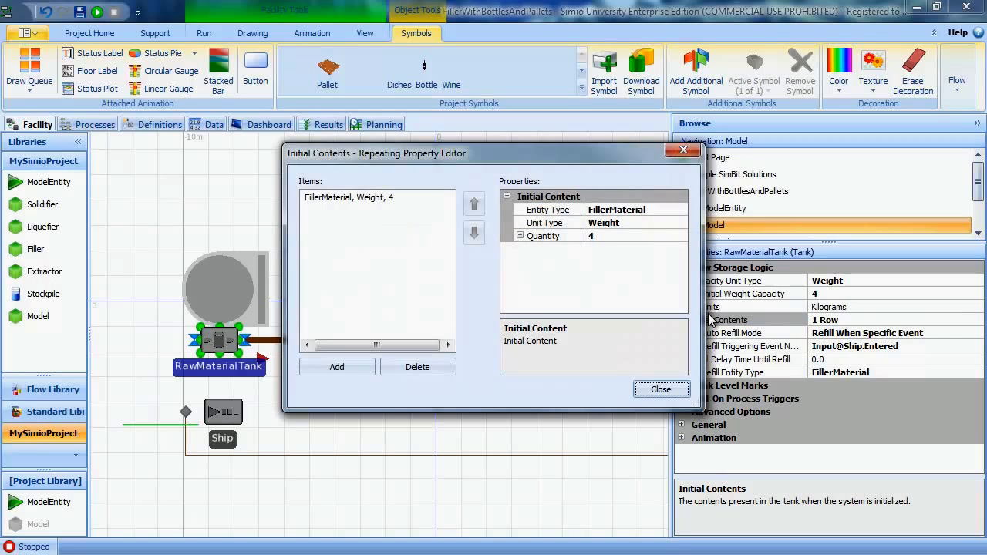
mouse_move(559, 248)
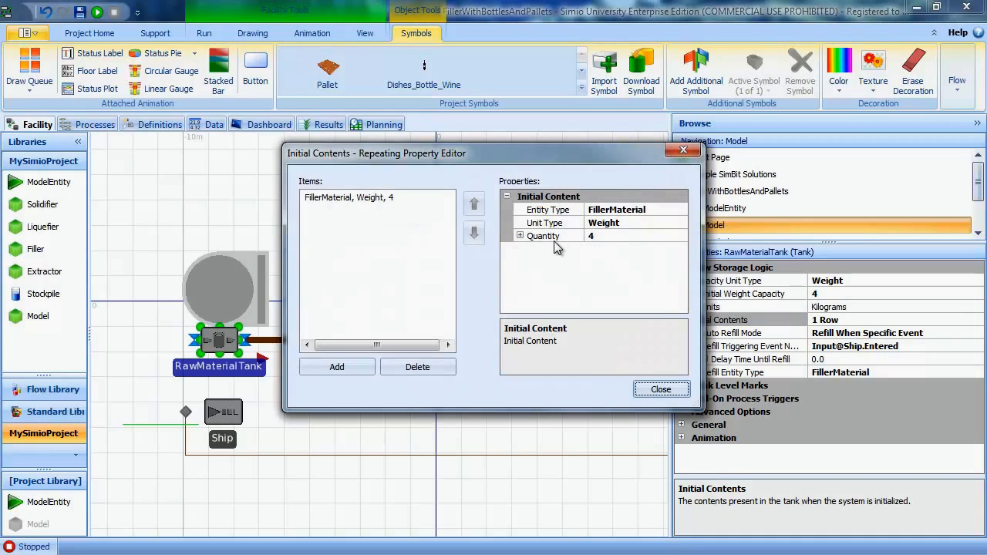
click(544, 236)
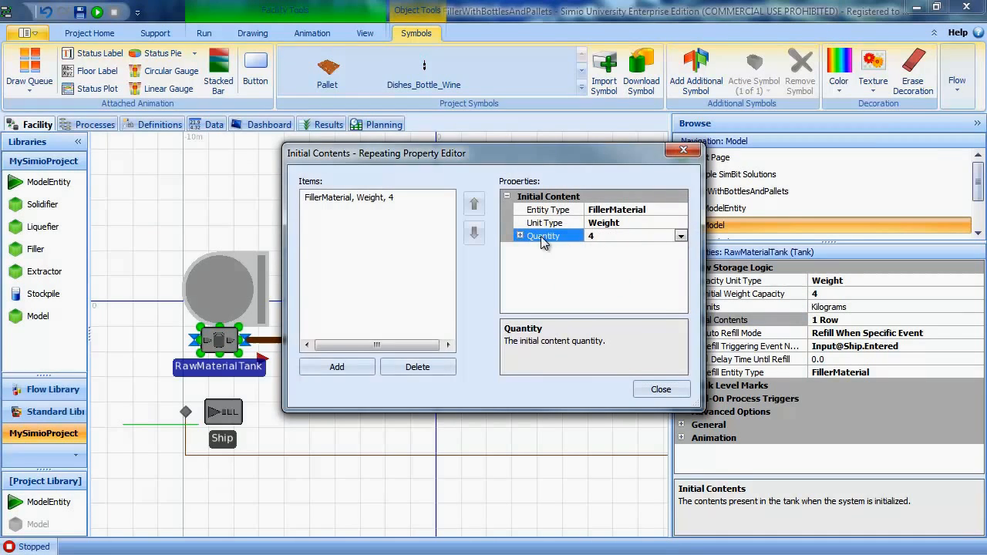
click(522, 236)
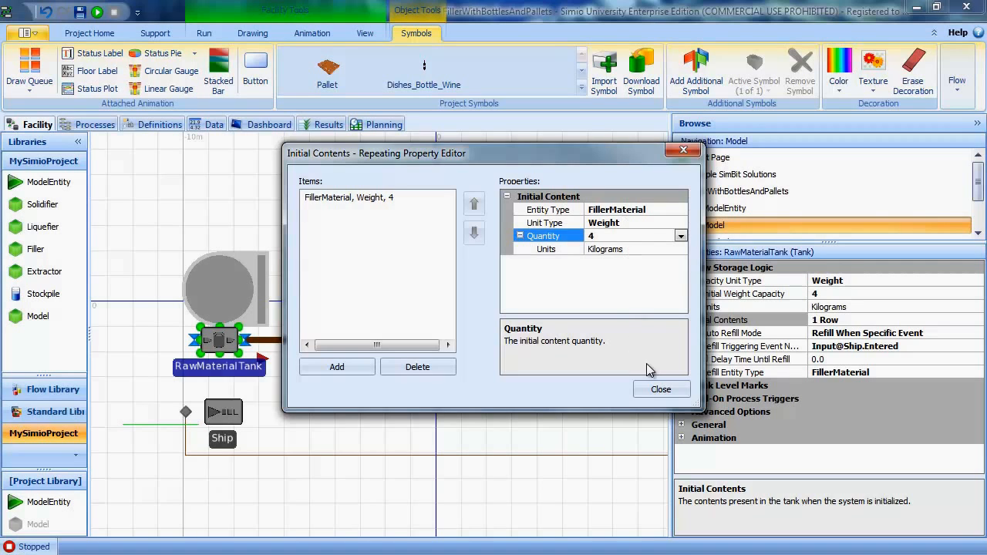
click(660, 388)
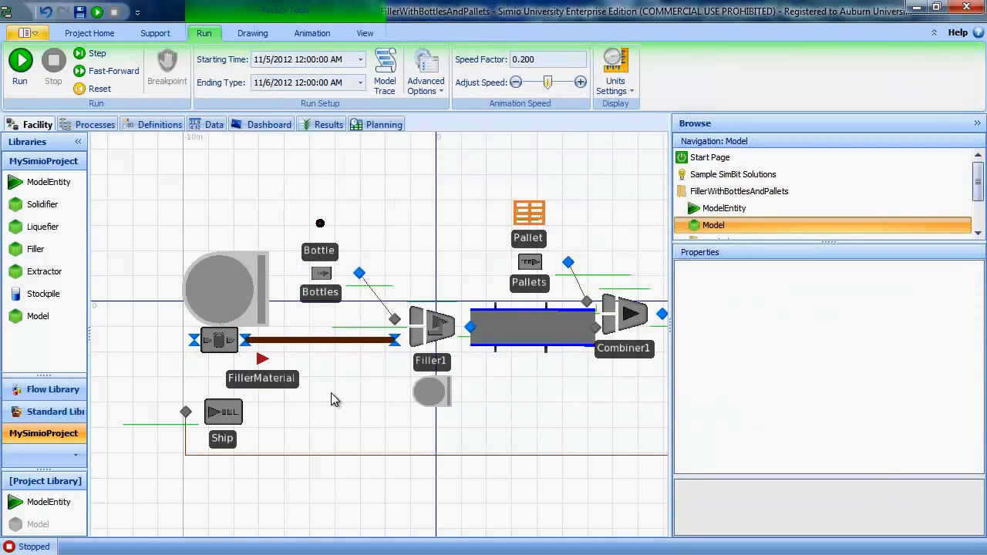
Step: Inspect FillerMaterial, the tank's refill-when-ship-enters settings, and the Ship sink's properties
click(263, 358)
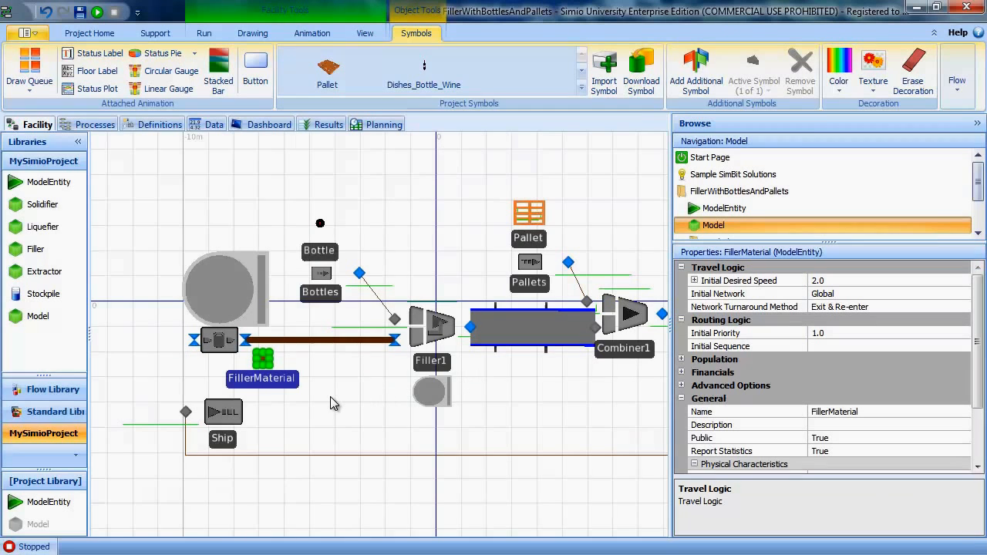
click(204, 32)
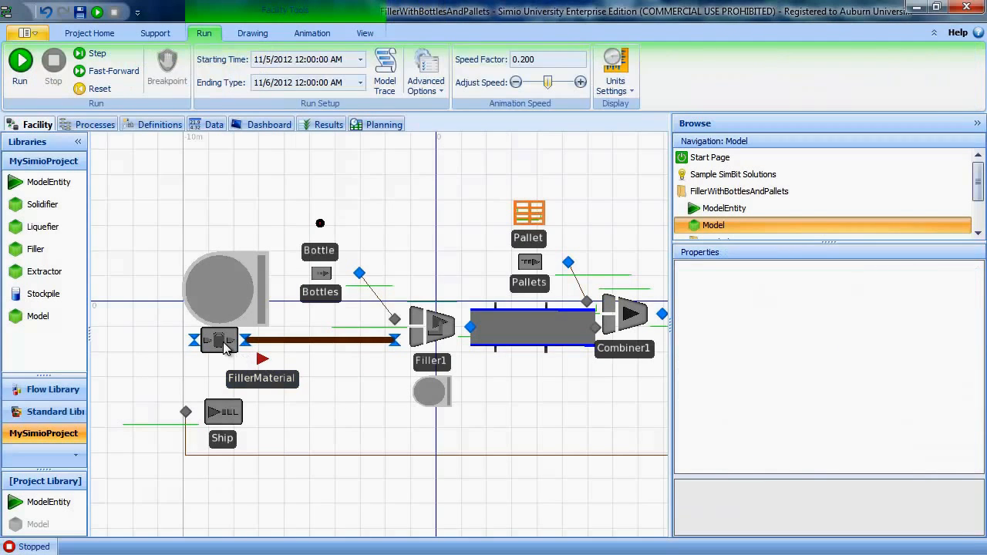
click(219, 340)
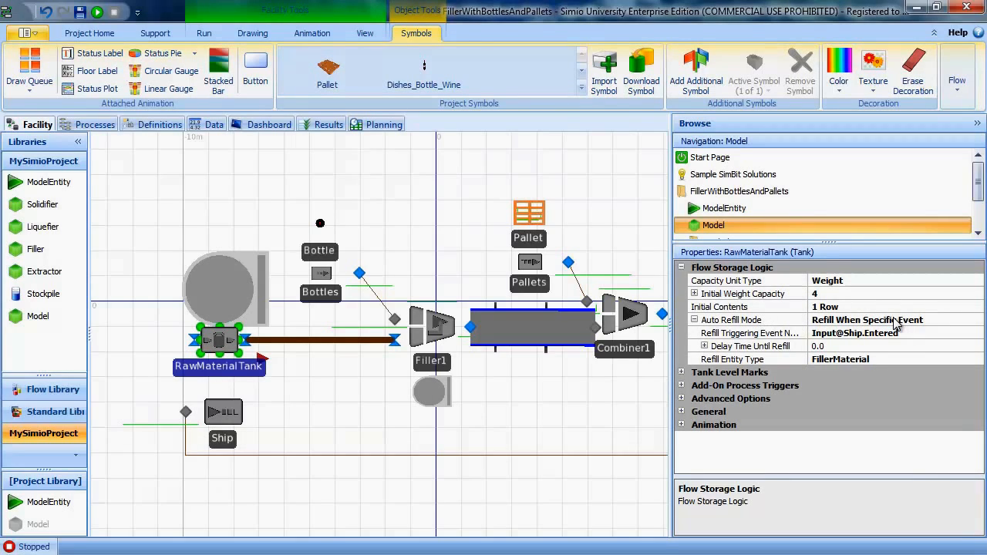
mouse_move(891, 328)
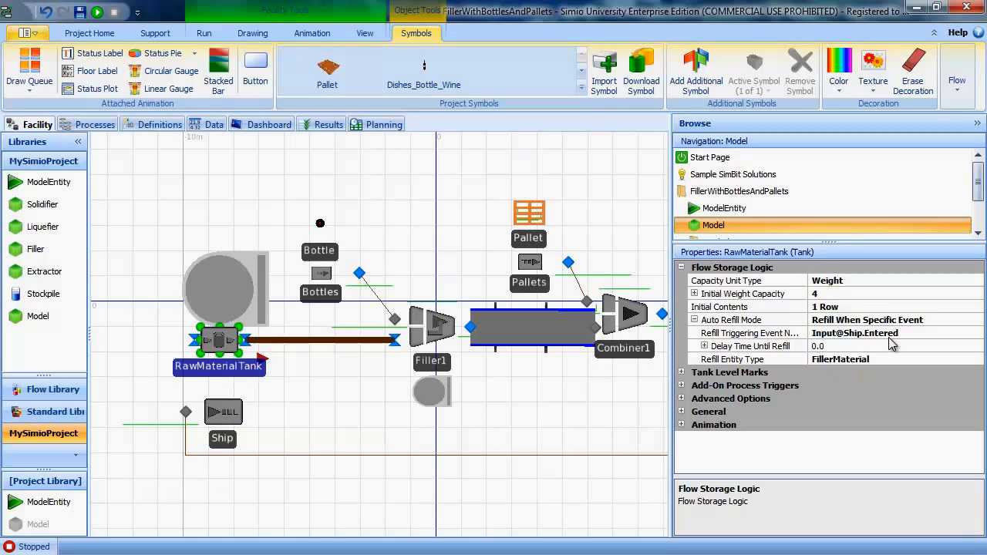
mouse_move(516, 438)
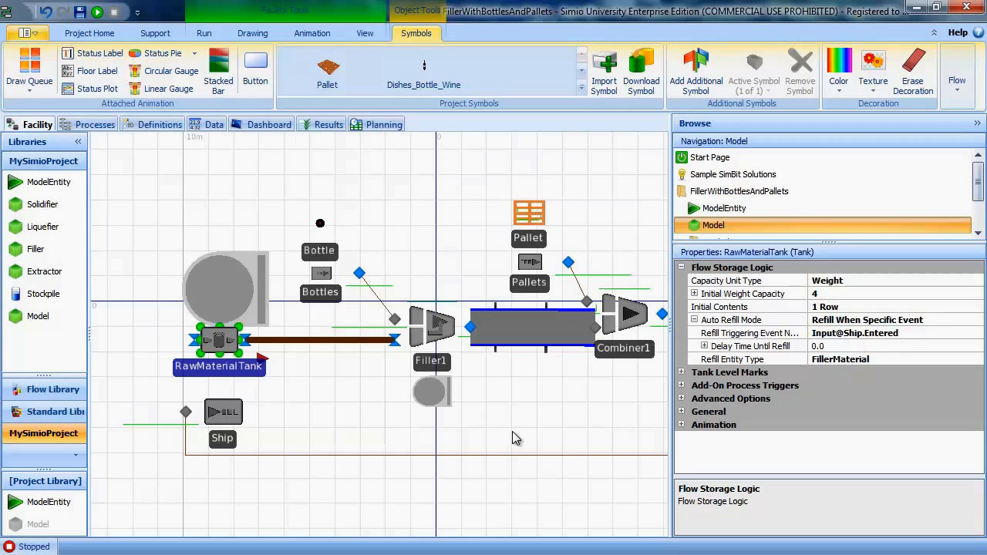
click(223, 411)
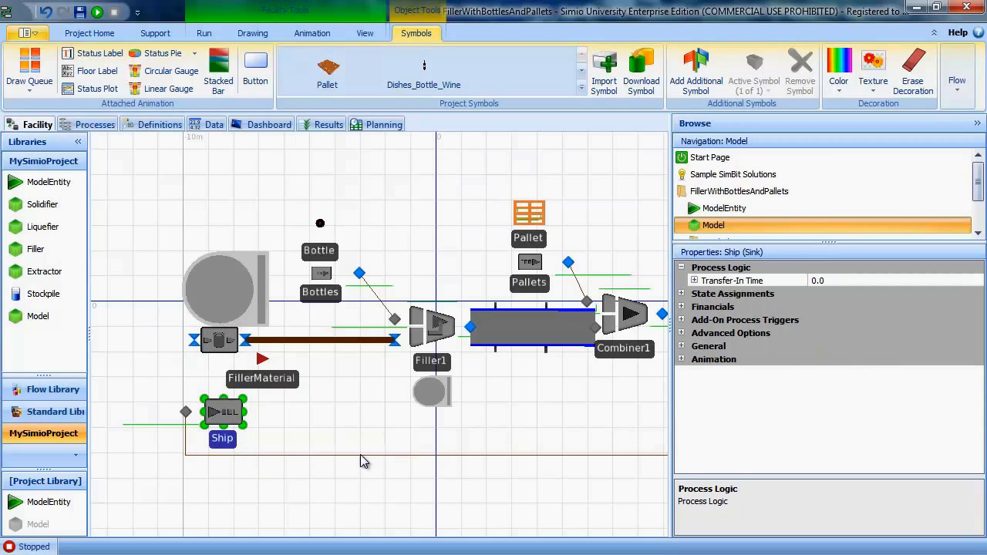
mouse_move(463, 461)
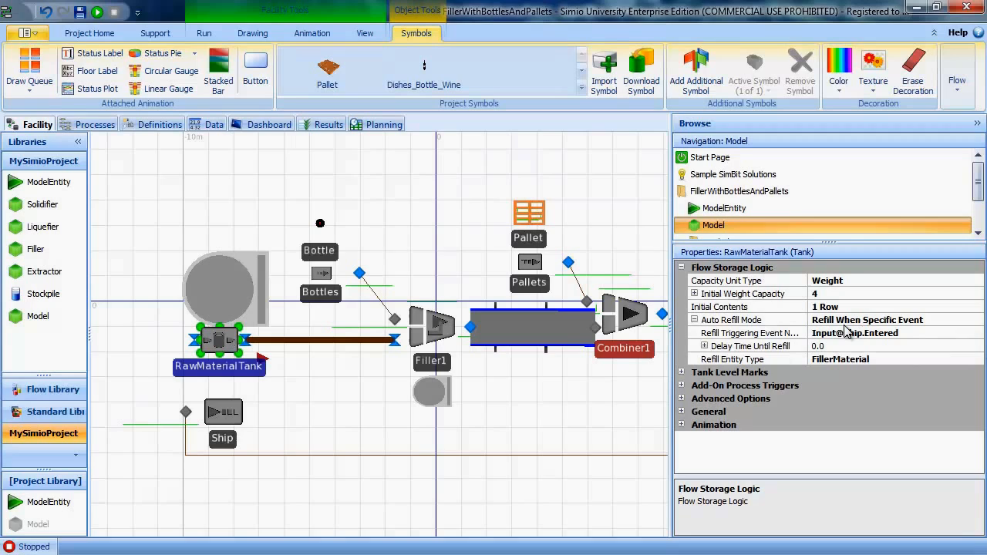
mouse_move(841, 368)
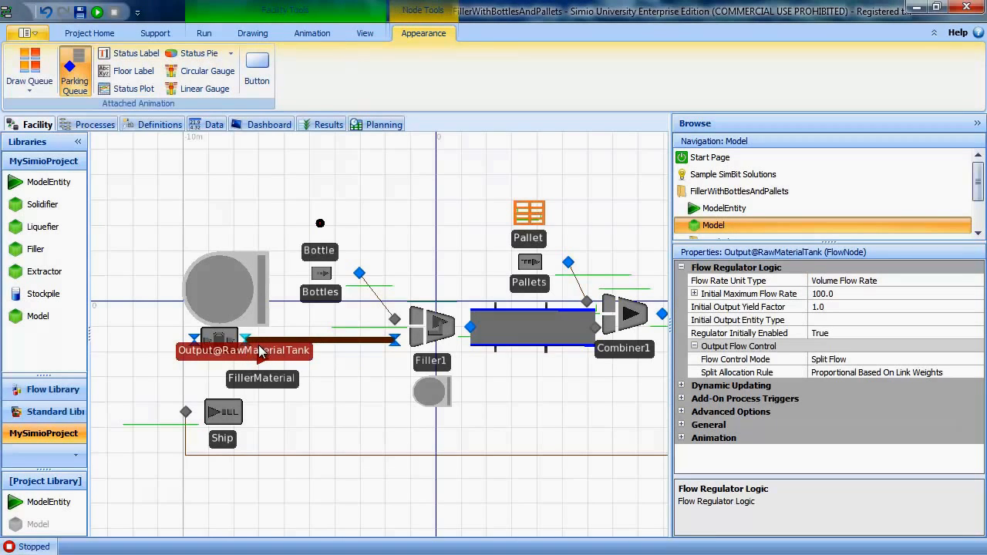
mouse_move(605, 386)
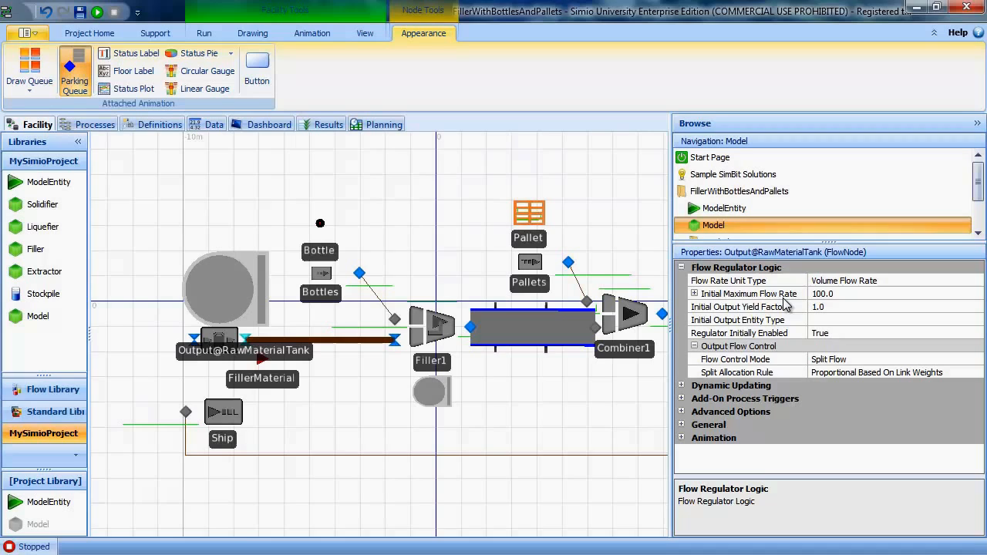
Step: Check the tank output's 100 cubic meters per hour flow rate, then view Filler1's input valve
click(694, 294)
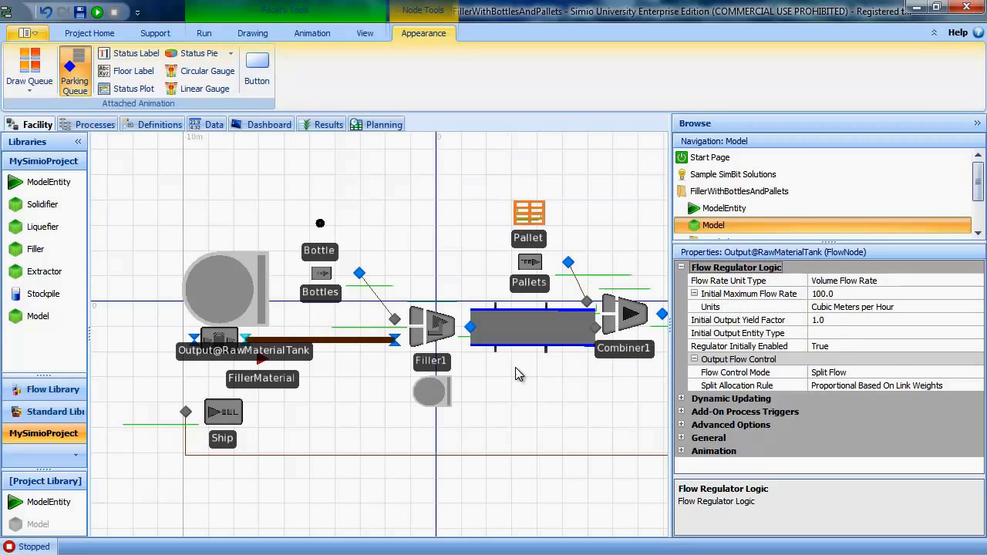
click(395, 339)
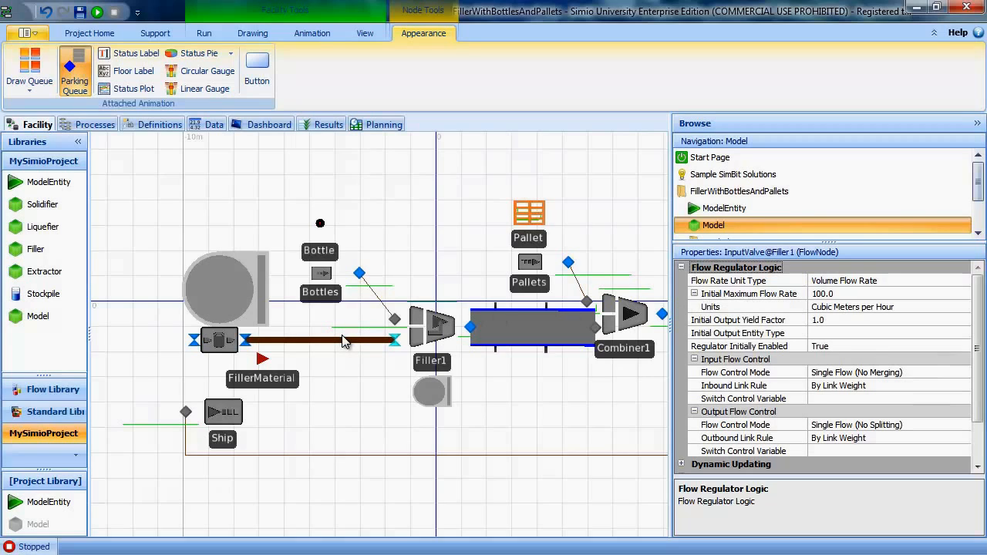
mouse_move(308, 363)
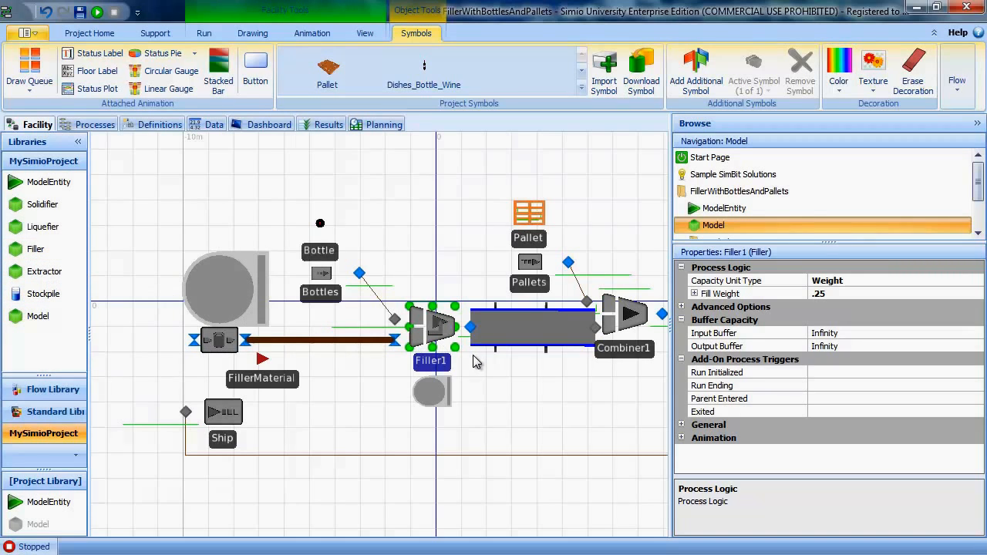
Step: Review Filler1's 0.25 fill weight and infinite buffers, then select the Bottle entity
click(204, 32)
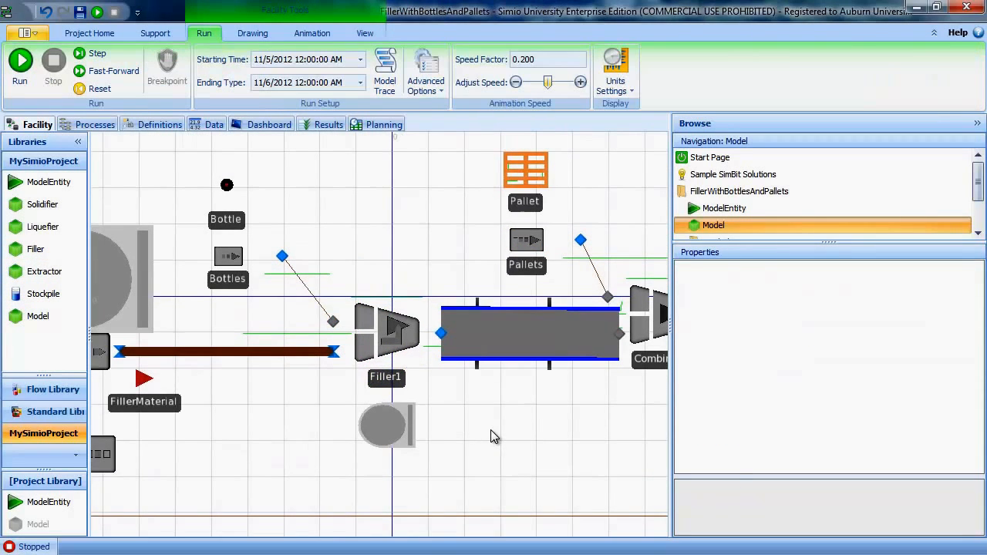
click(386, 332)
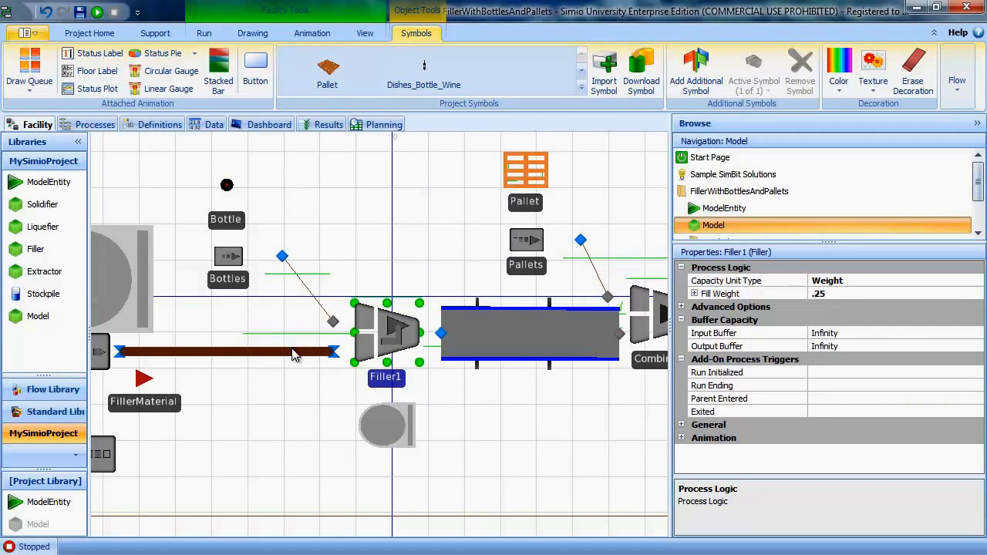
mouse_move(308, 360)
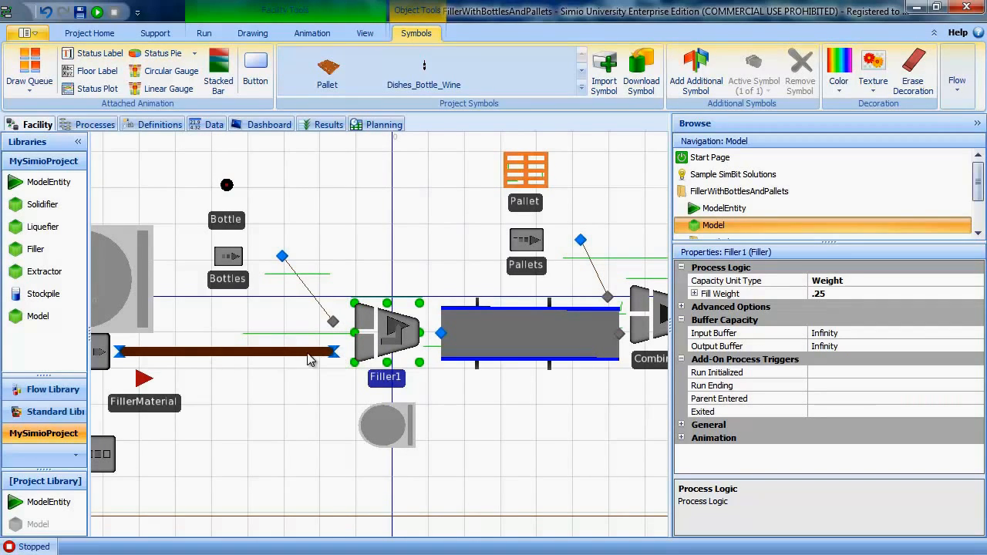
mouse_move(324, 312)
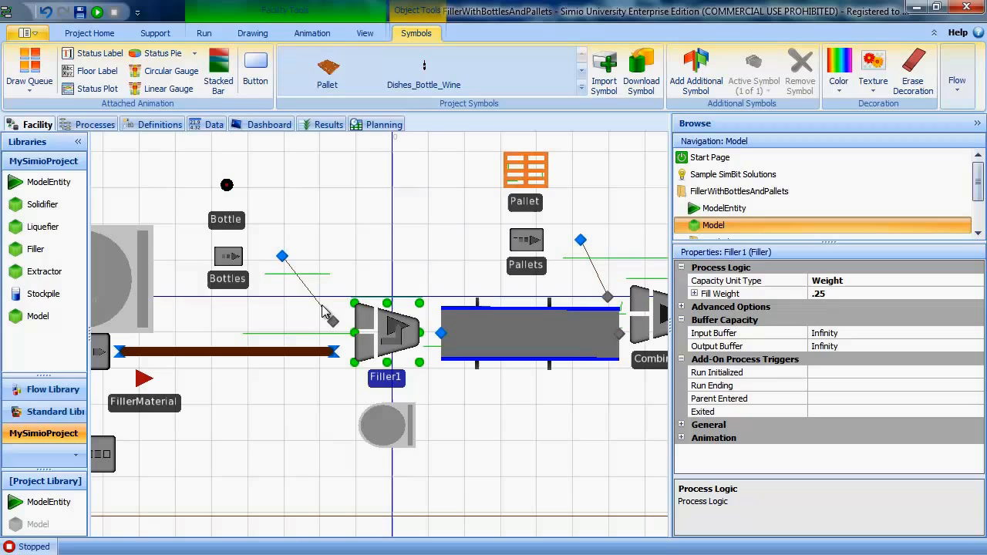
mouse_move(312, 299)
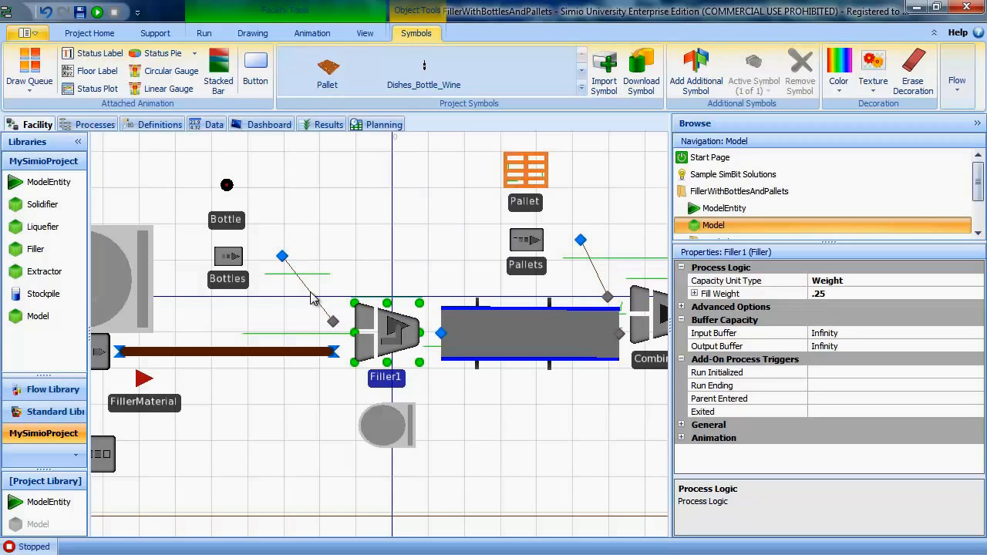
mouse_move(303, 297)
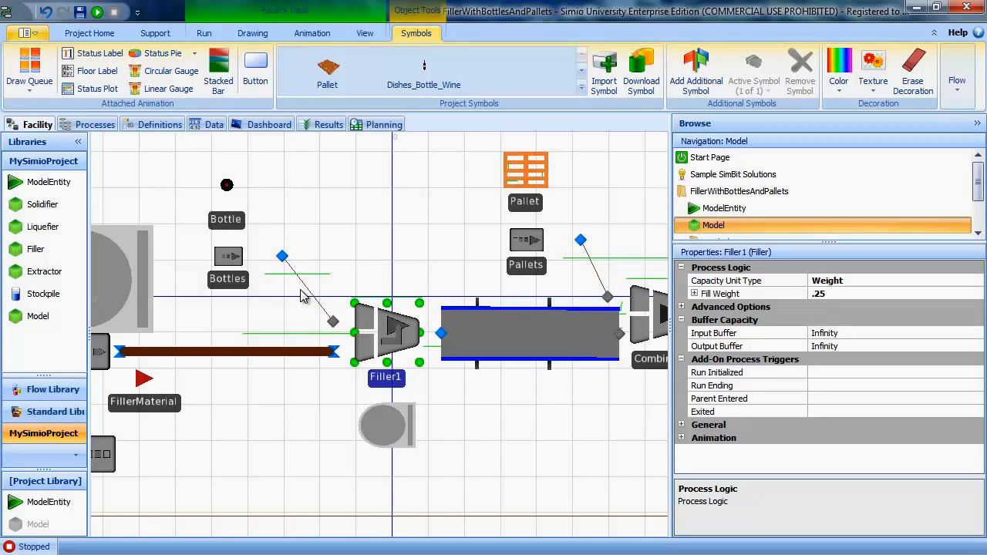
click(228, 259)
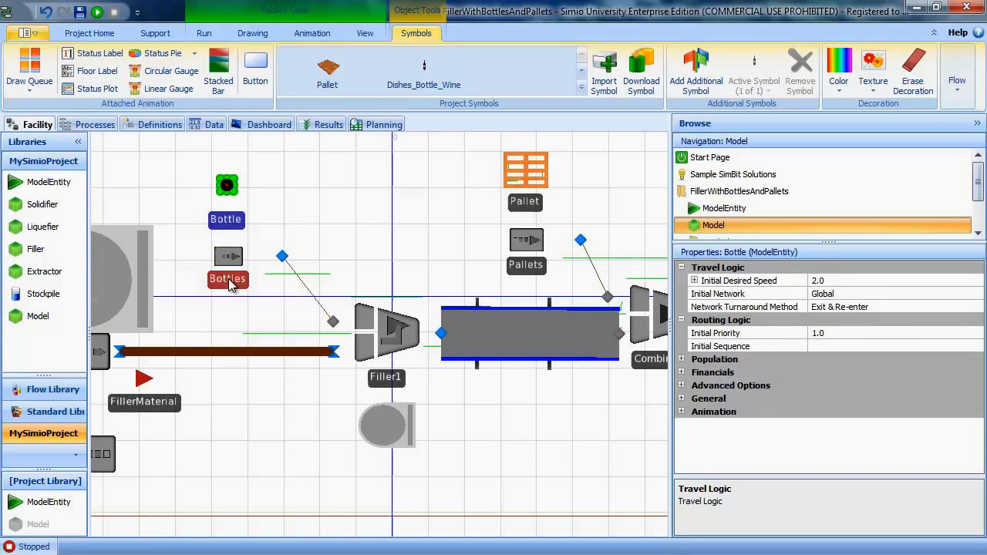
Step: Review the Bottles source's exponential 0.1-minute arrivals, Filler1's fill weight, and Output@Filler1
click(228, 264)
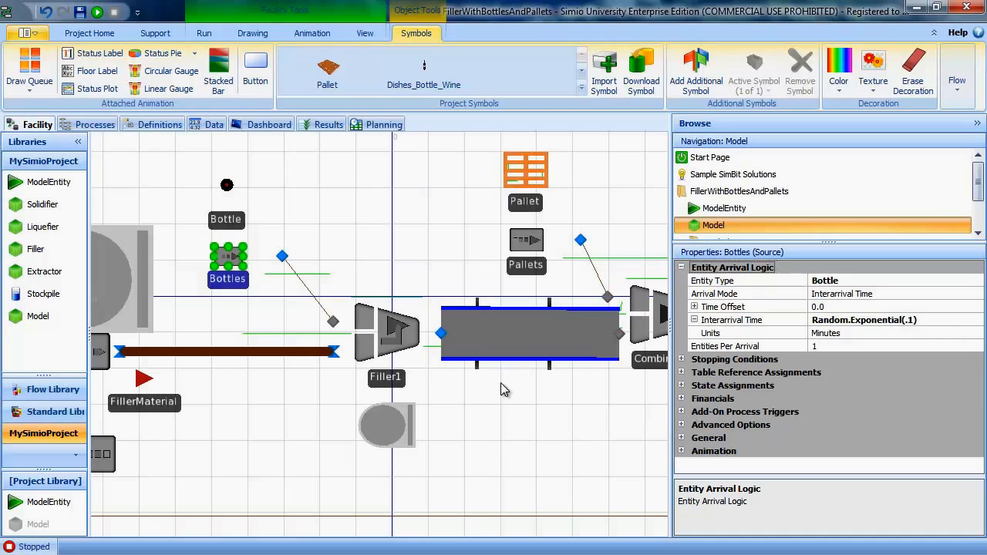
click(203, 32)
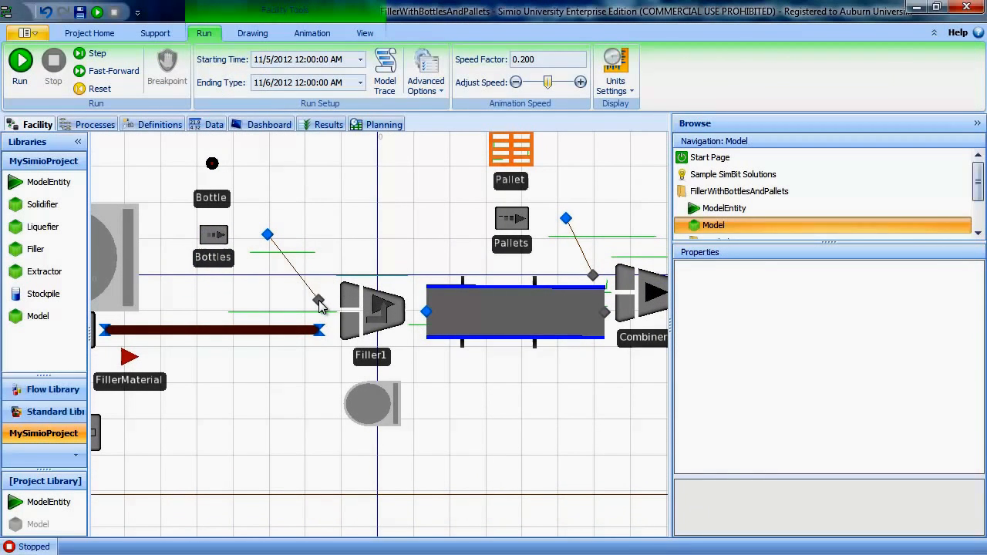
mouse_move(327, 337)
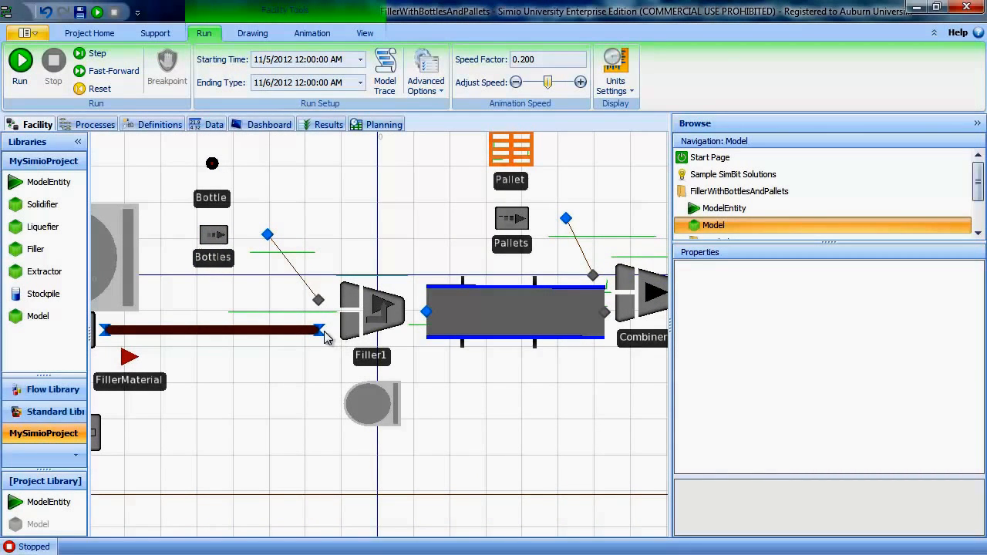
click(372, 309)
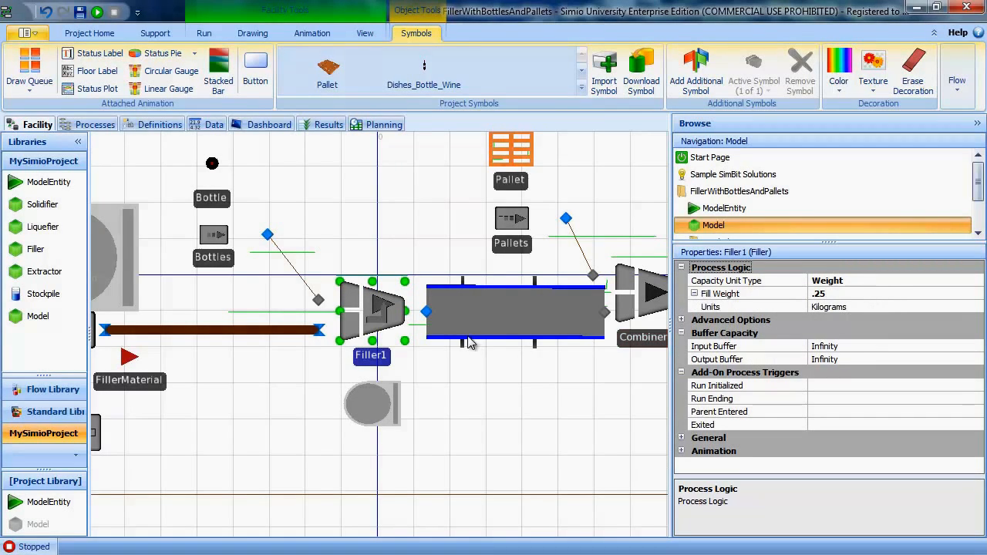
click(425, 312)
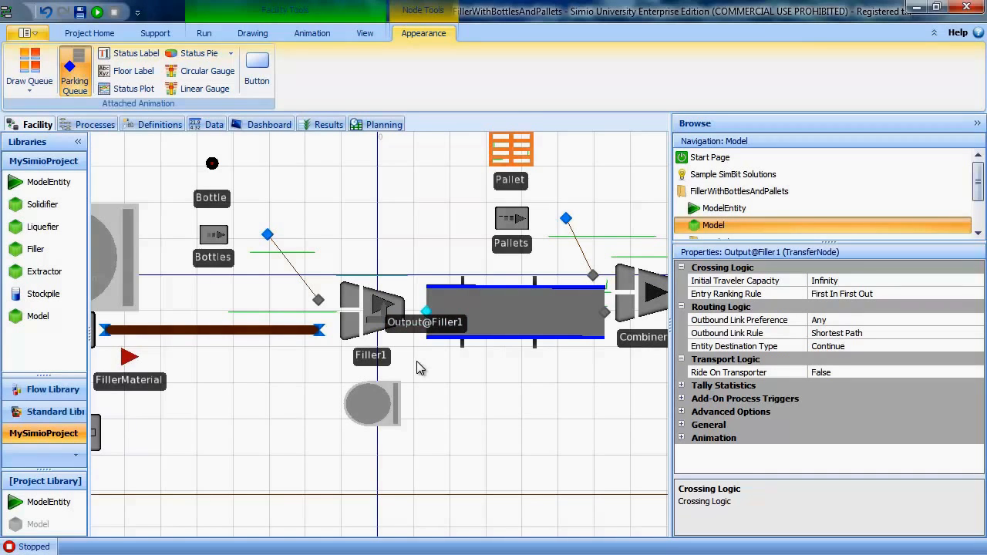
click(204, 32)
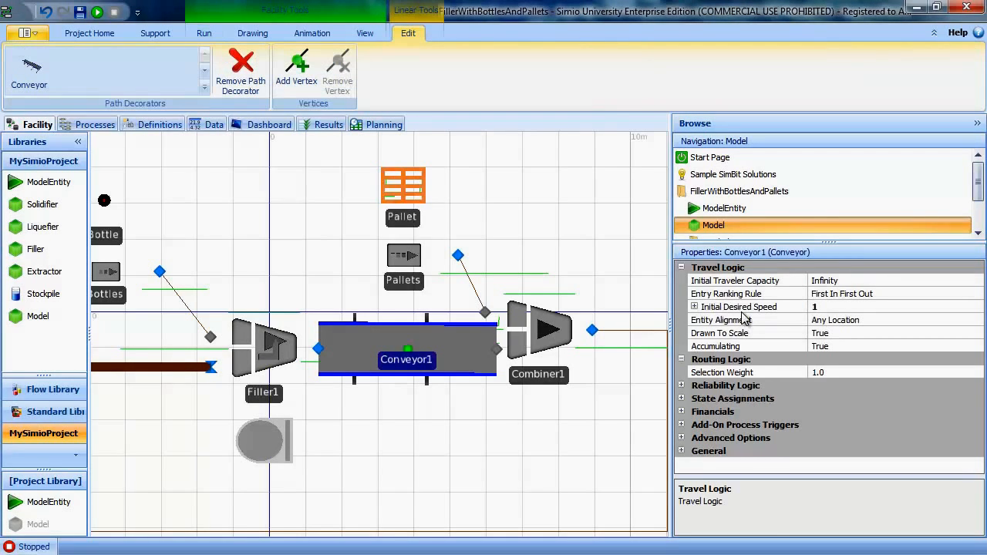
Step: Confirm Conveyor1's 1 meter per second speed, then view Combiner1's batch-of-6 properties
click(739, 307)
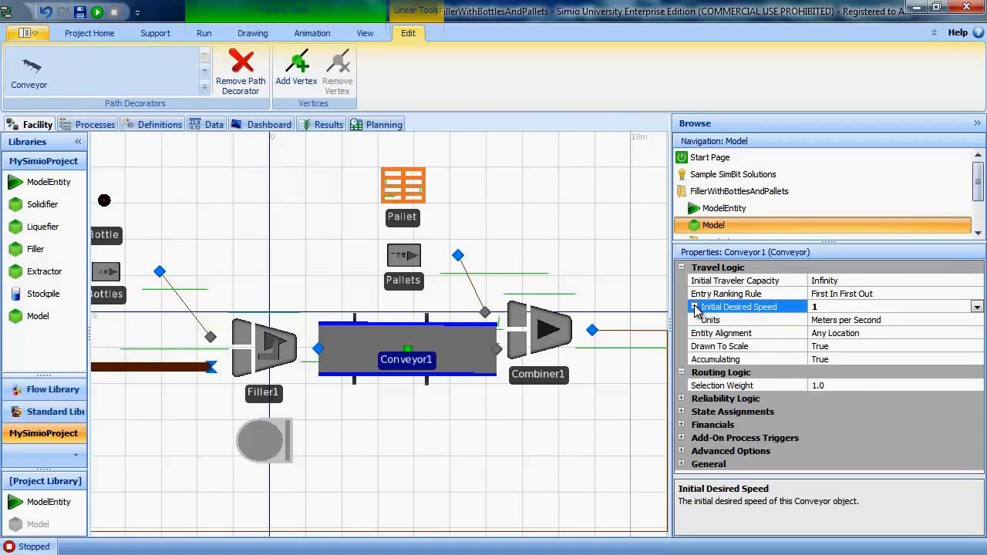
mouse_move(346, 353)
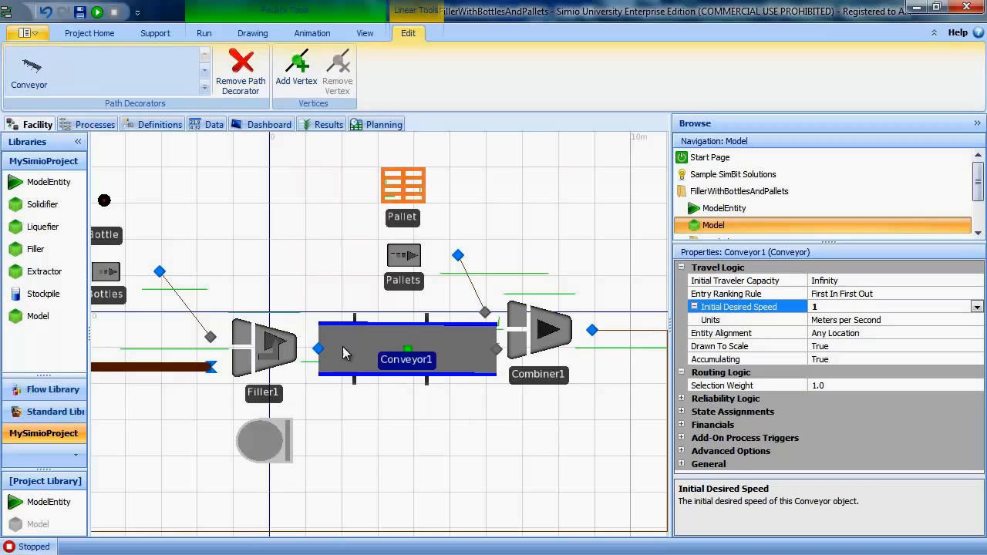
click(548, 329)
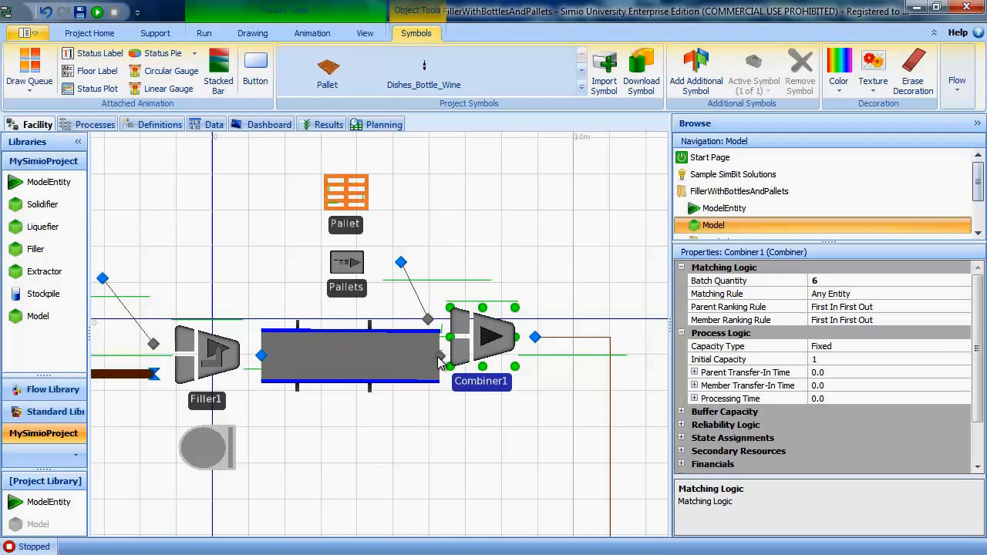
mouse_move(428, 317)
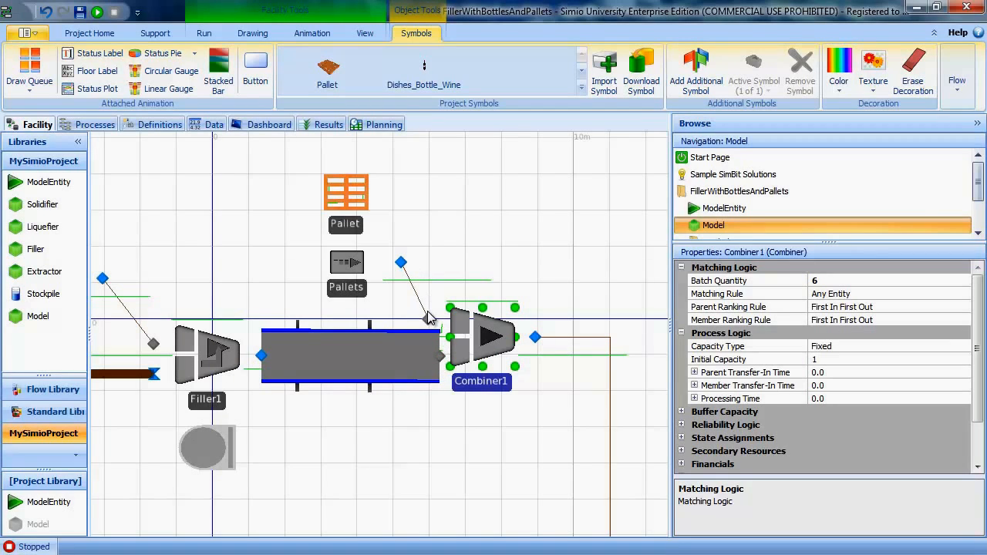
mouse_move(426, 307)
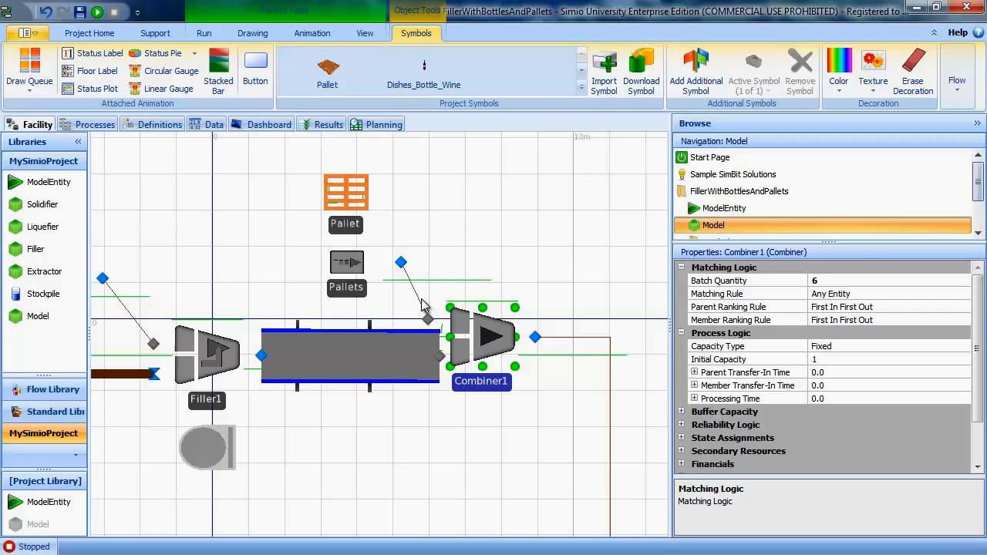
Step: Review the Pallet entity and Pallets source's on-Combiner1-entry arrivals, then reselect Combiner1
click(345, 190)
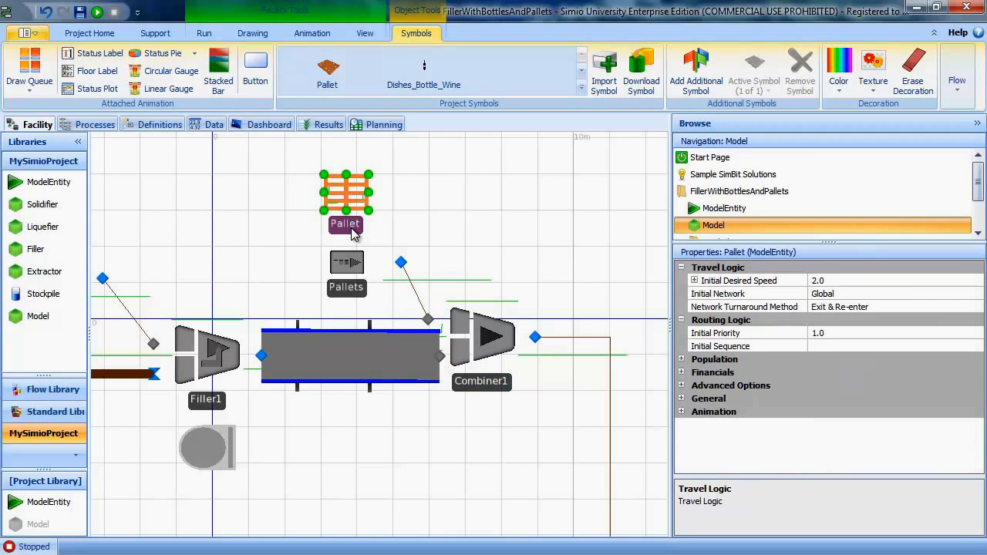
click(347, 261)
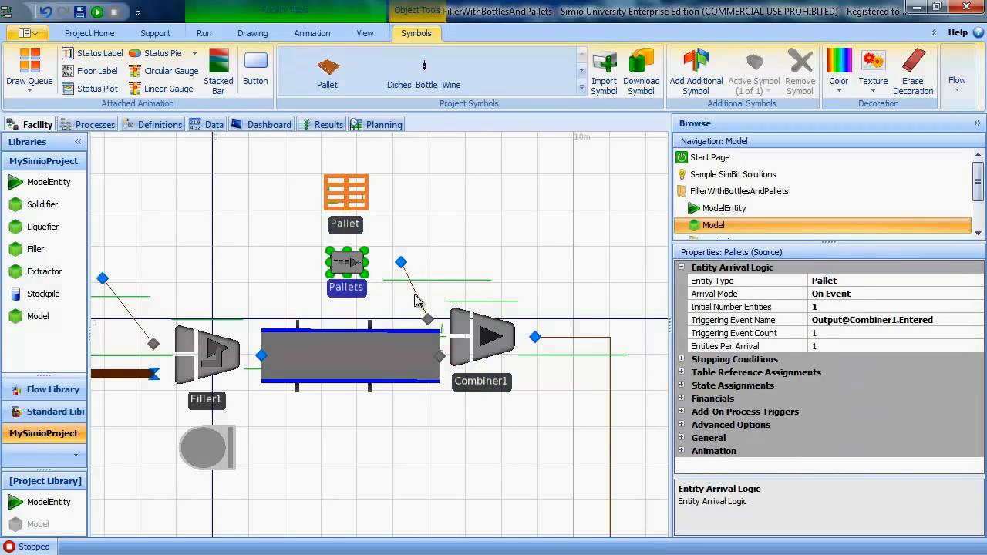
mouse_move(536, 324)
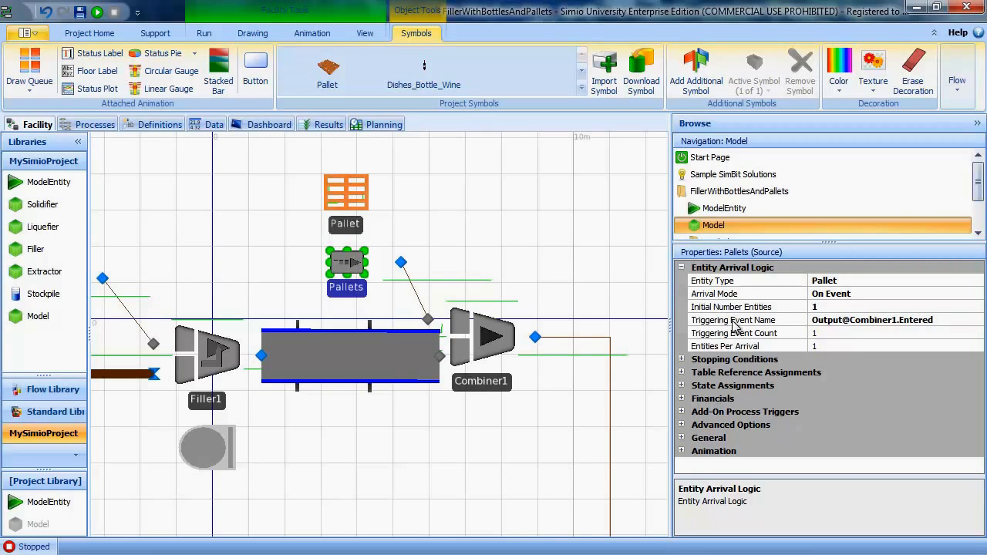
mouse_move(540, 347)
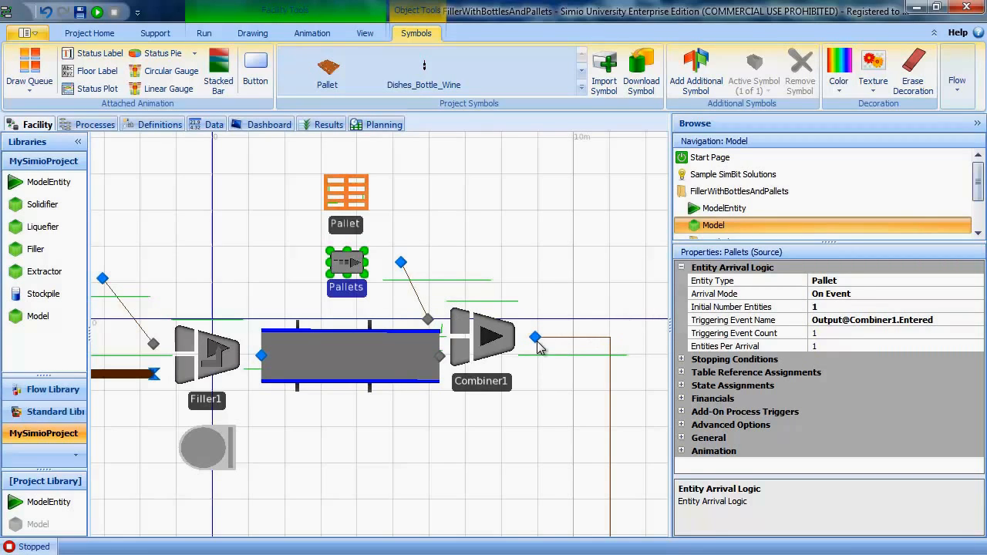
mouse_move(540, 356)
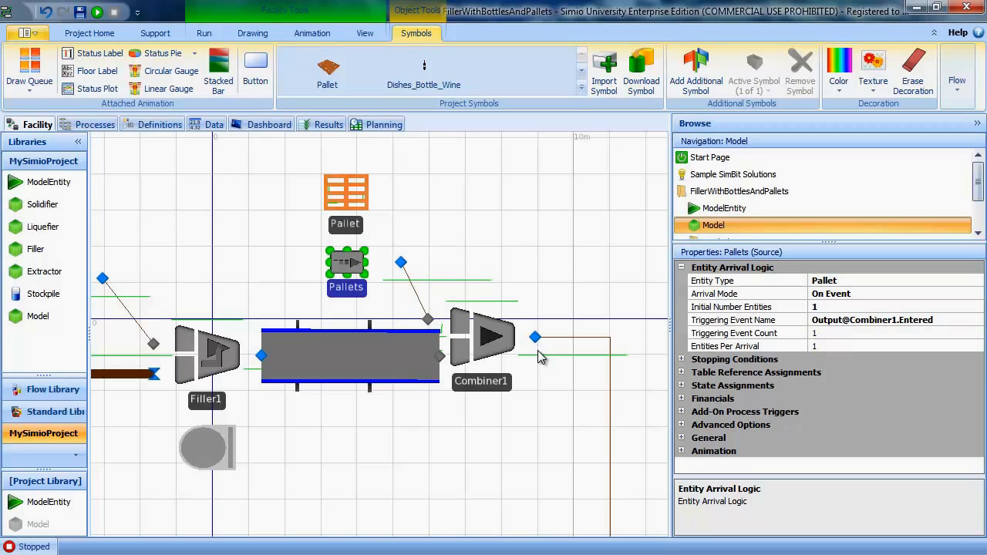
mouse_move(515, 349)
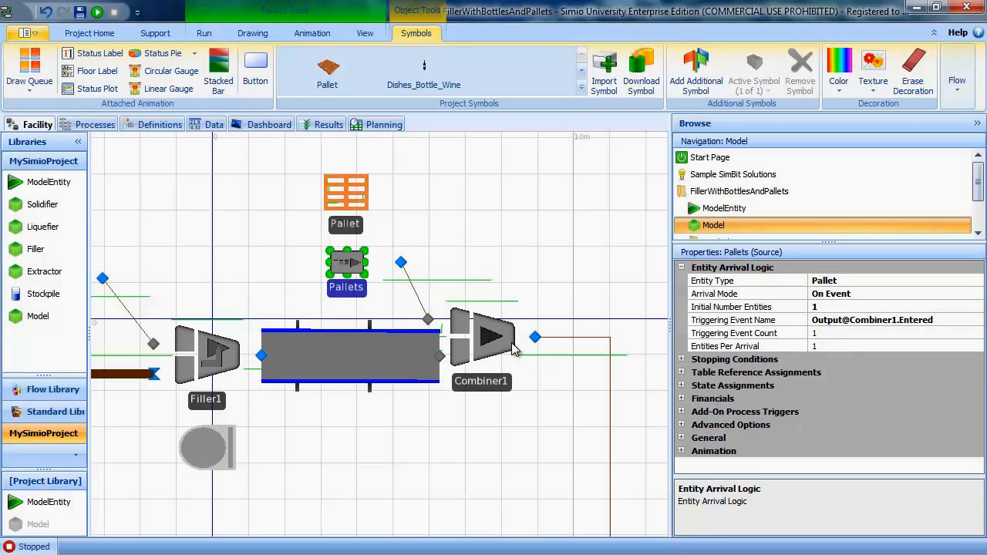
mouse_move(538, 342)
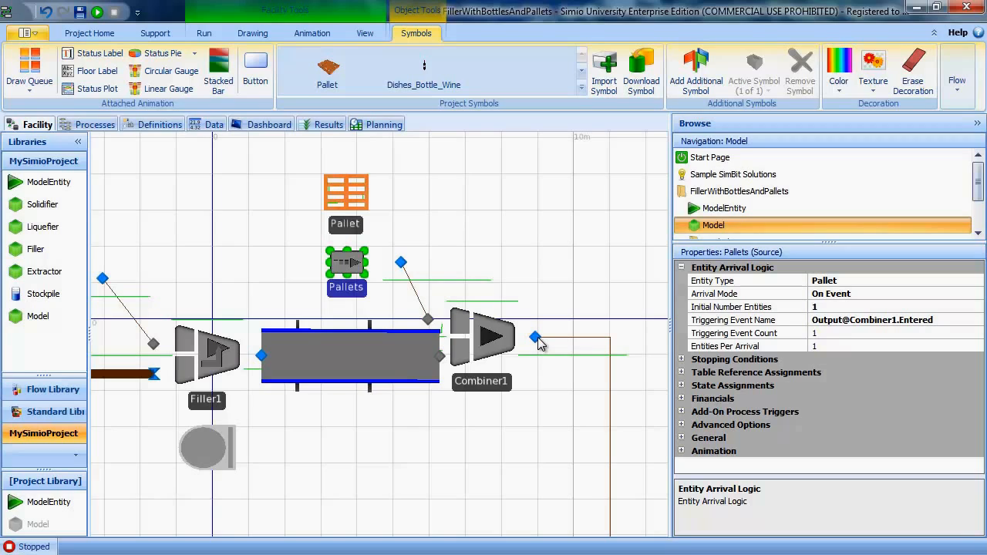
mouse_move(458, 337)
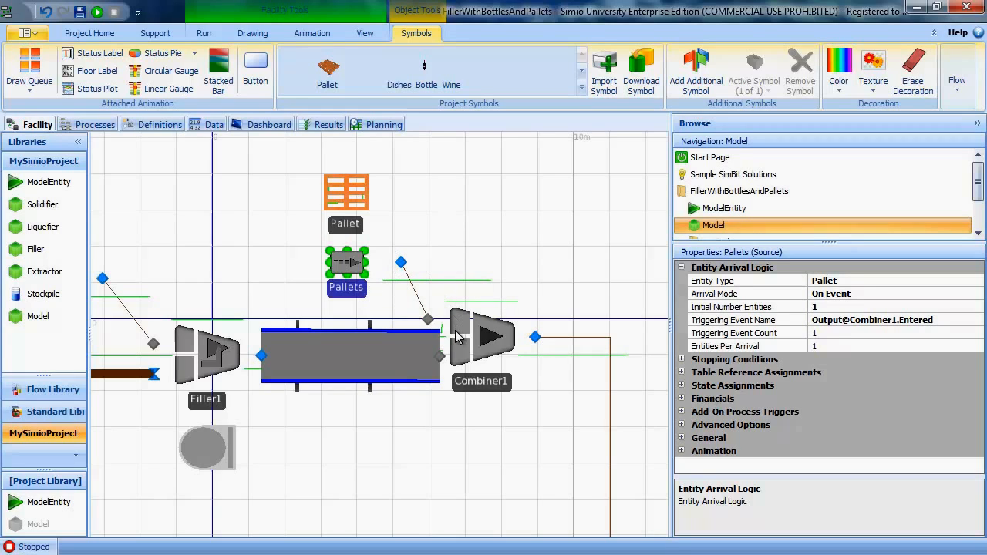
mouse_move(409, 296)
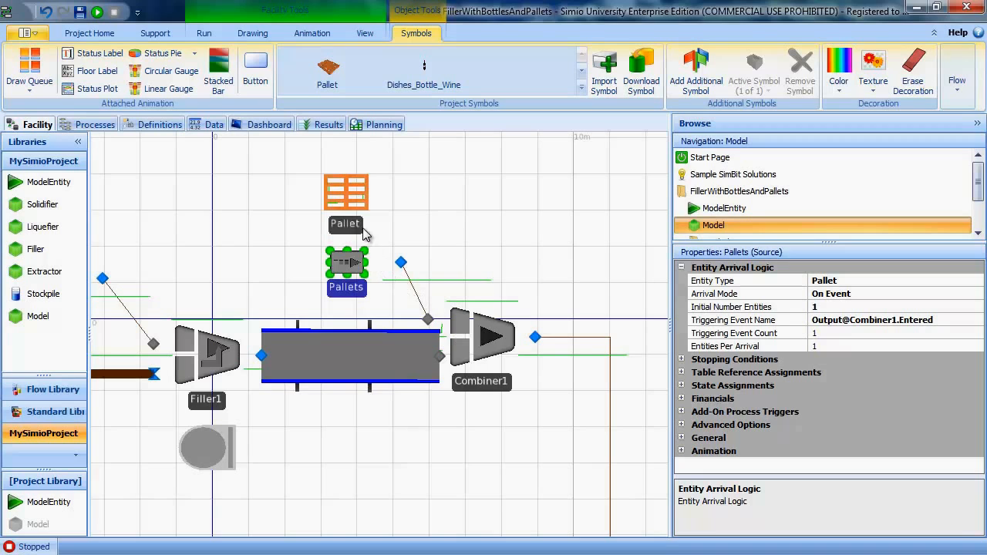
mouse_move(529, 334)
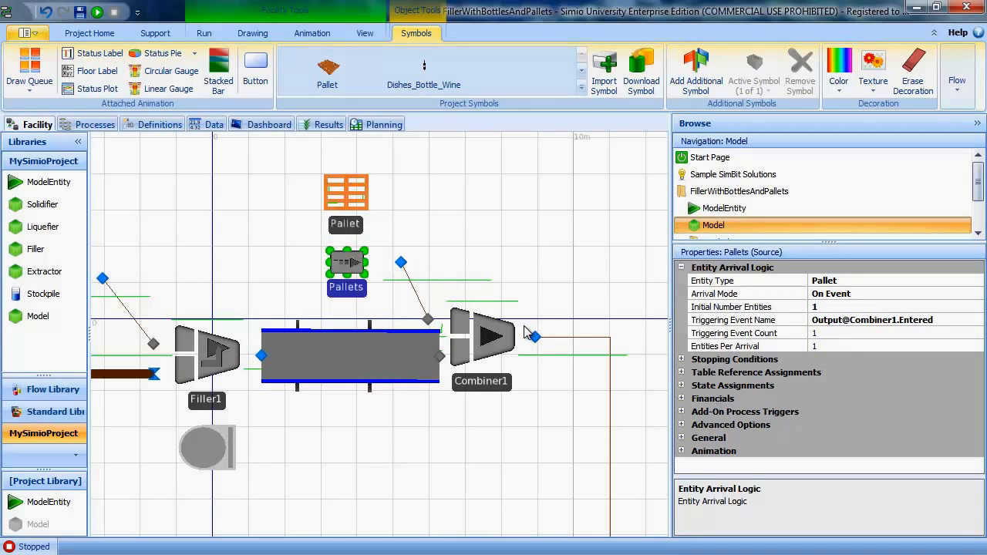
click(204, 32)
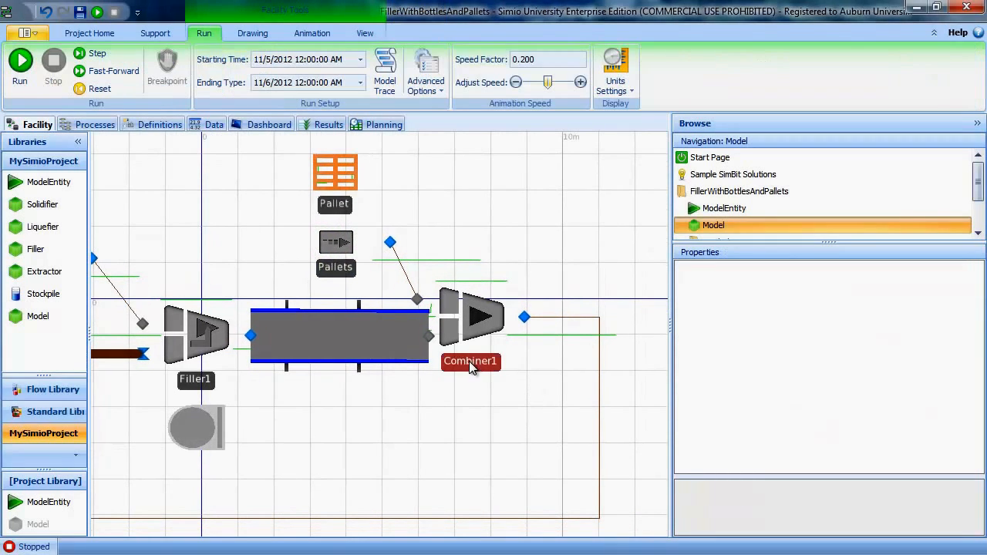
click(470, 361)
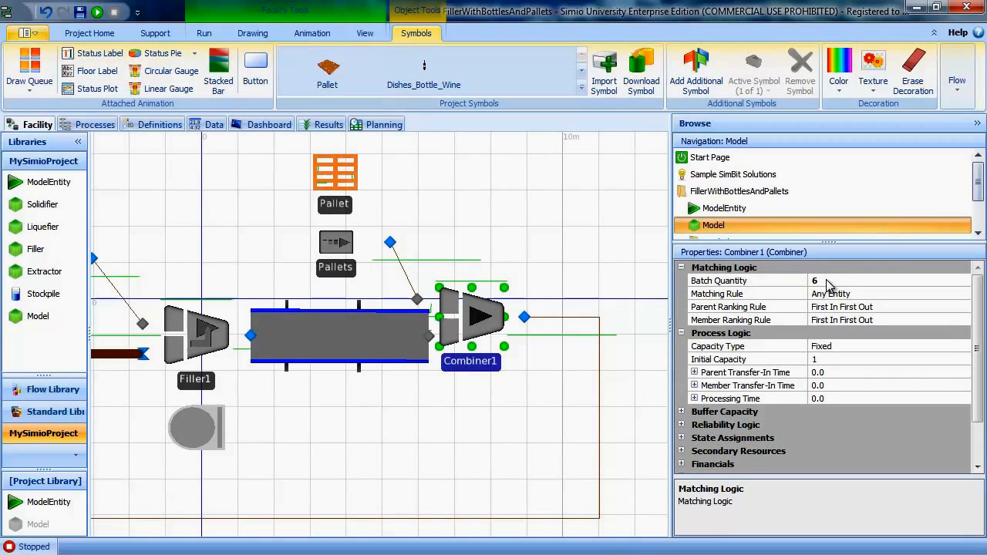